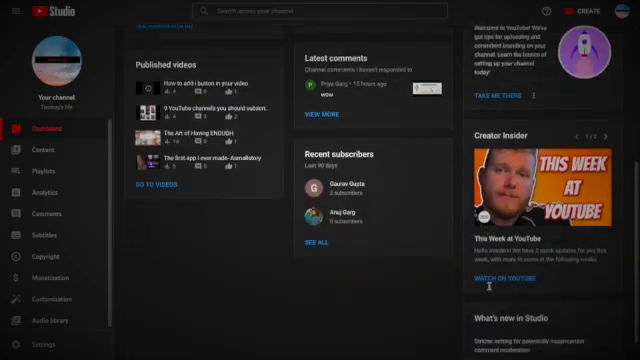
# Scroll the dashboard, glance at the content list, then return to the dashboard
pyautogui.scroll(-3)
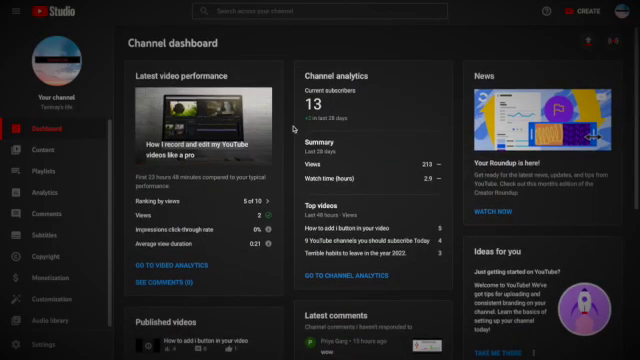
pyautogui.moveTo(293, 130)
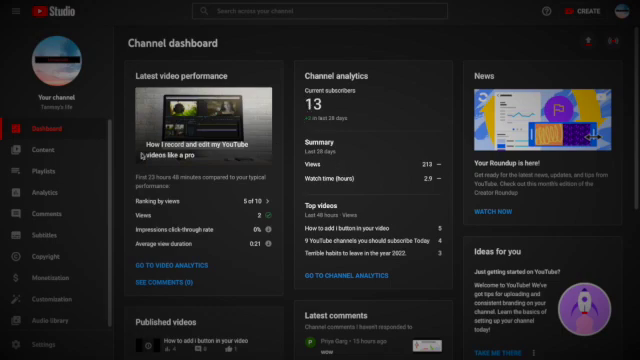
pyautogui.click(43, 148)
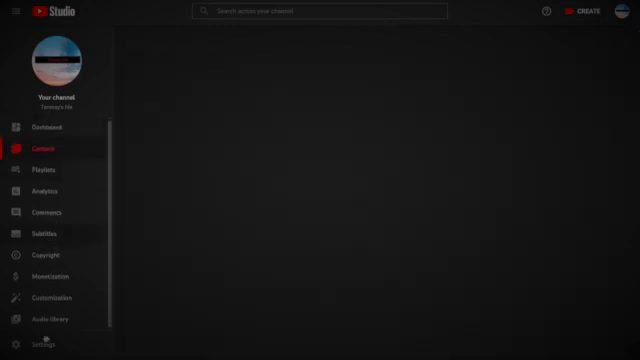
pyautogui.click(47, 127)
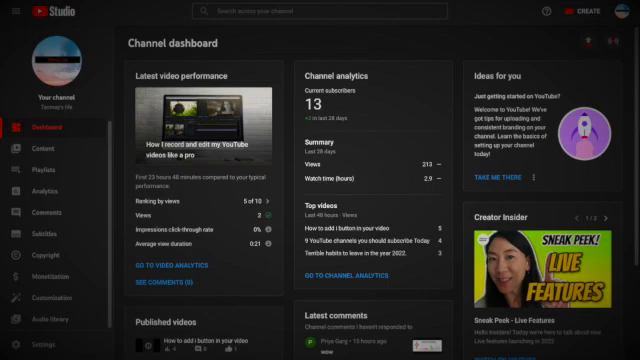
pyautogui.moveTo(190, 230)
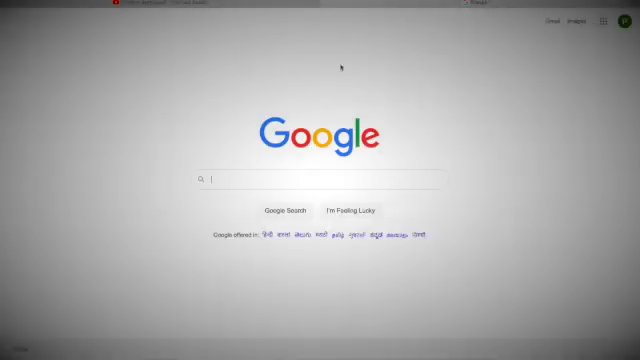
# Search Google for 'YouTube Studio', then 'studio.youtube.com', and open the Studio result
pyautogui.write('YouTube')
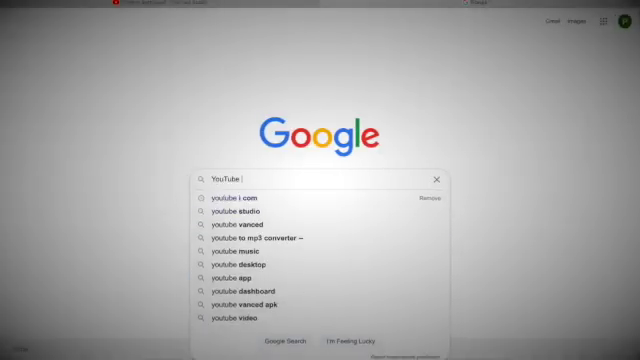
pyautogui.click(231, 211)
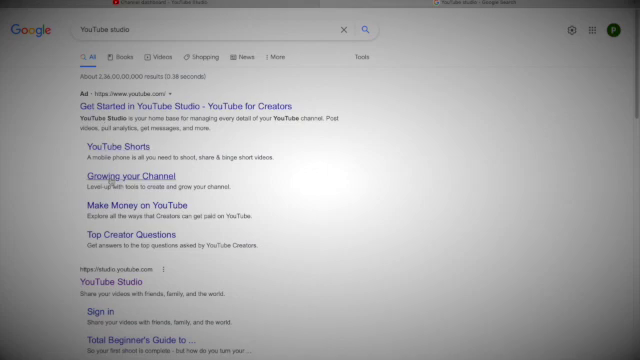
pyautogui.click(108, 175)
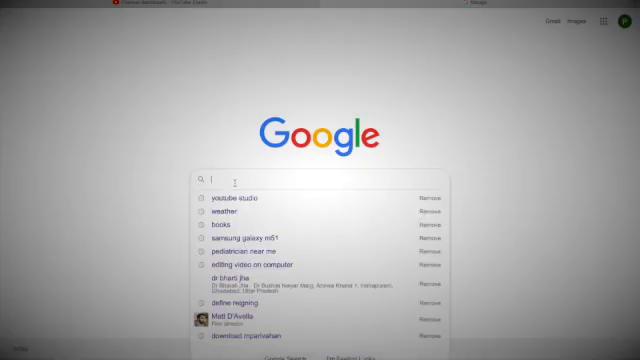
pyautogui.write('studio.')
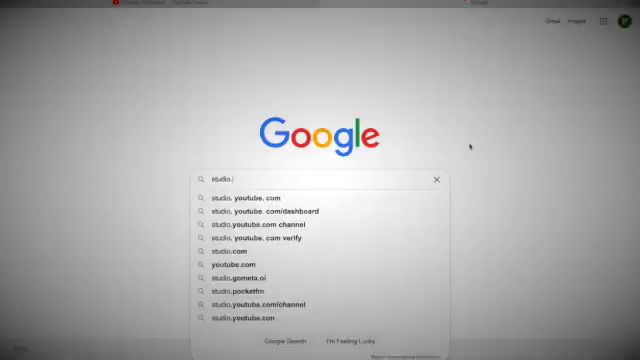
pyautogui.moveTo(255, 197)
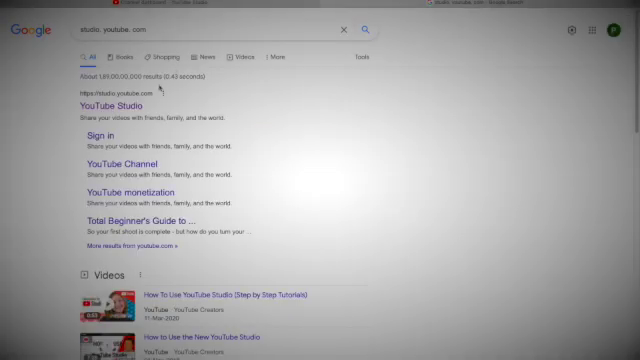
pyautogui.click(109, 104)
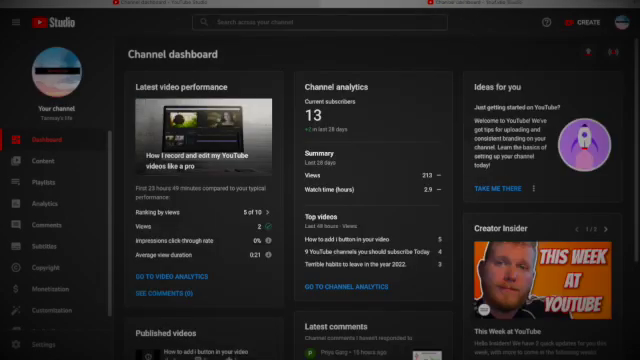
# Scroll to the Latest video performance card and open that video's comments page
pyautogui.click(625, 22)
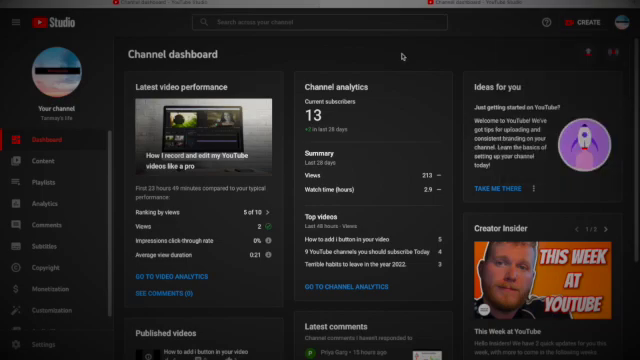
pyautogui.scroll(-3)
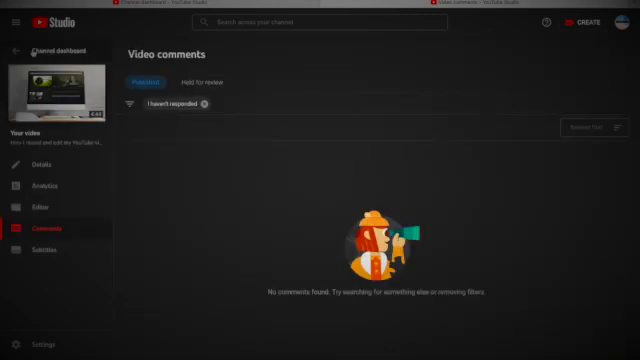
# View the video's Analytics overview, then its Engagement and Audience reports
pyautogui.click(30, 48)
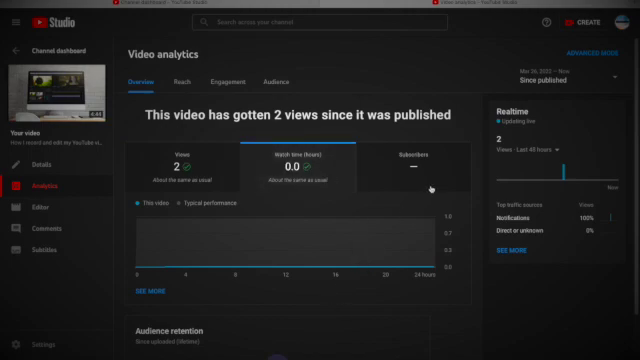
pyautogui.click(411, 160)
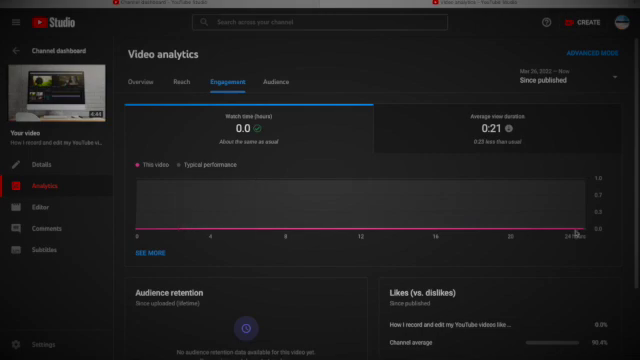
pyautogui.click(264, 78)
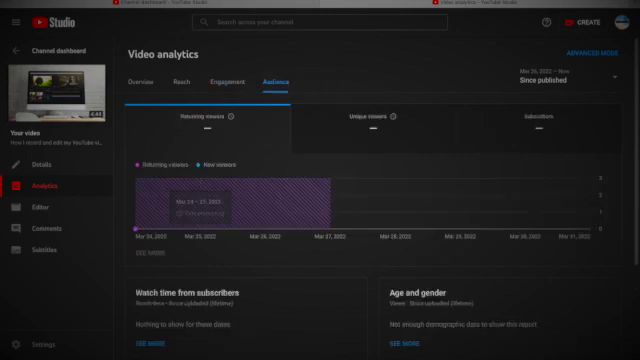
pyautogui.moveTo(360, 268)
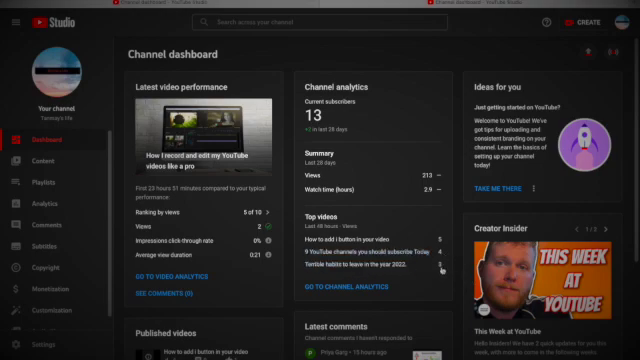
# Visit channel Analytics, return to the Dashboard and scroll down to Latest comments
pyautogui.click(44, 202)
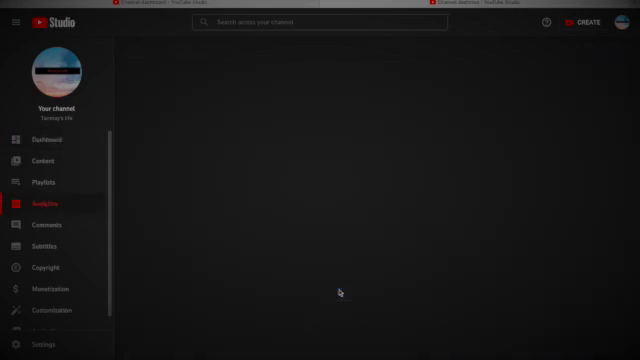
pyautogui.click(44, 139)
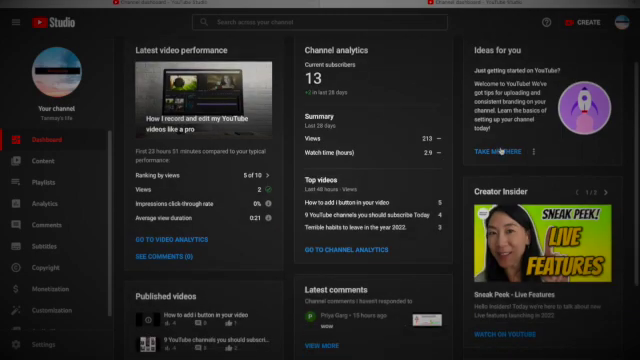
pyautogui.scroll(-3)
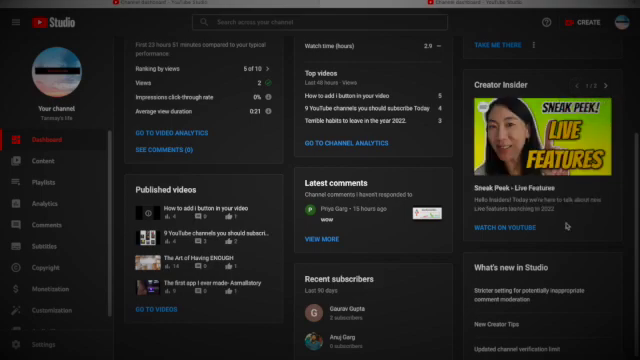
pyautogui.scroll(-3)
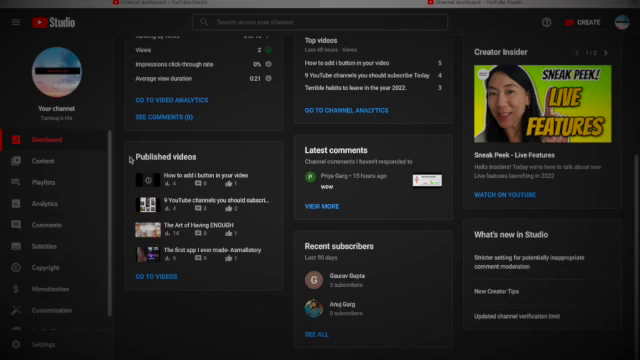
pyautogui.moveTo(165, 180)
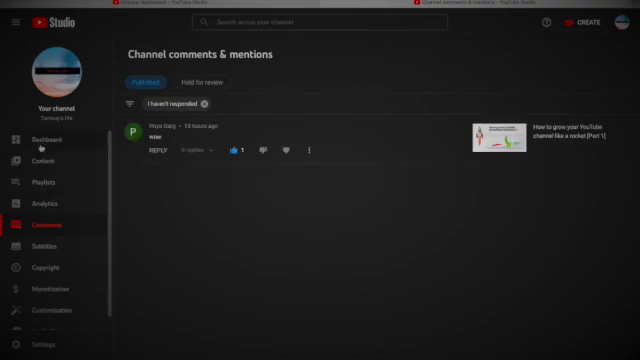
# Open the full Recent subscribers list showing two subscribers, then close it
pyautogui.click(44, 139)
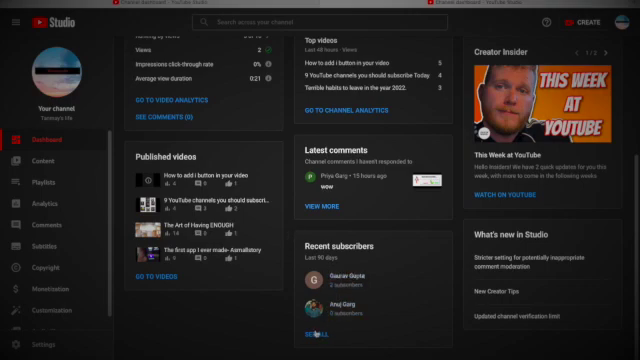
pyautogui.click(309, 328)
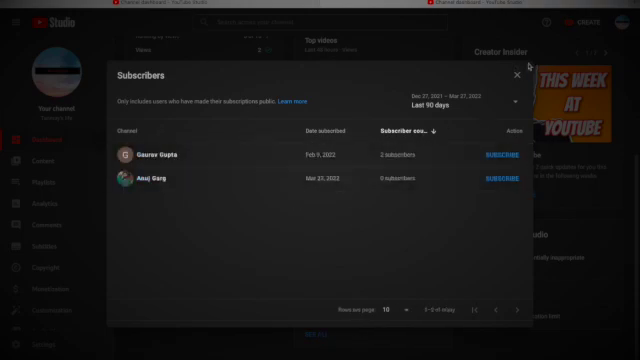
pyautogui.click(514, 75)
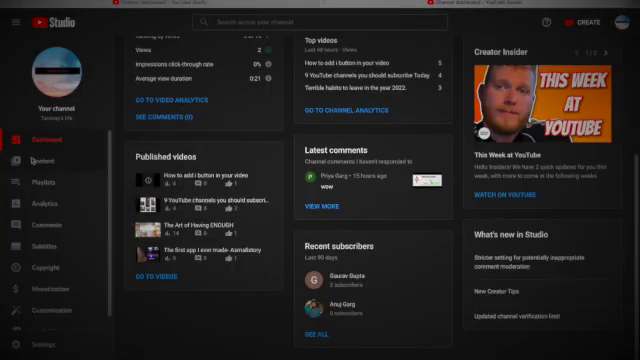
# Browse the uploaded Videos list, check the empty Live tab, then return to Videos
pyautogui.click(40, 163)
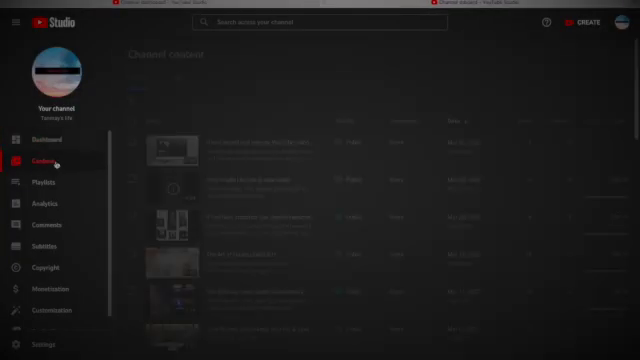
pyautogui.click(44, 160)
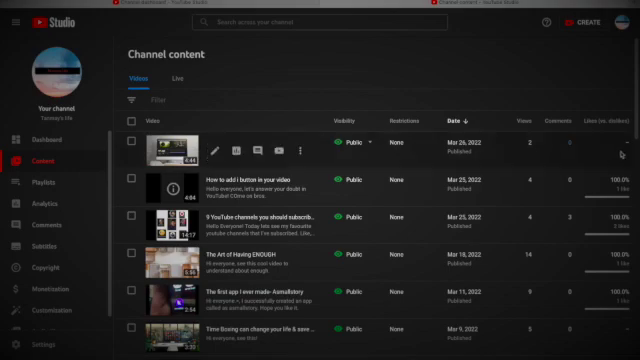
pyautogui.scroll(-3)
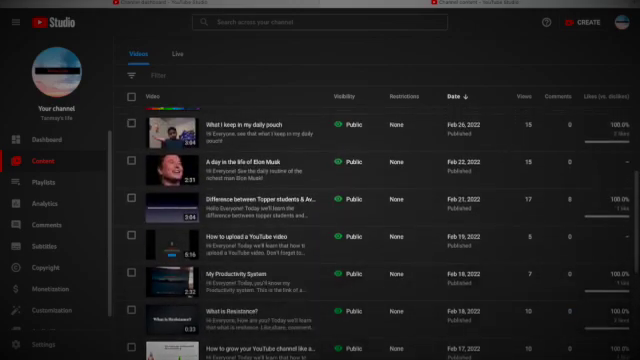
pyautogui.scroll(-3)
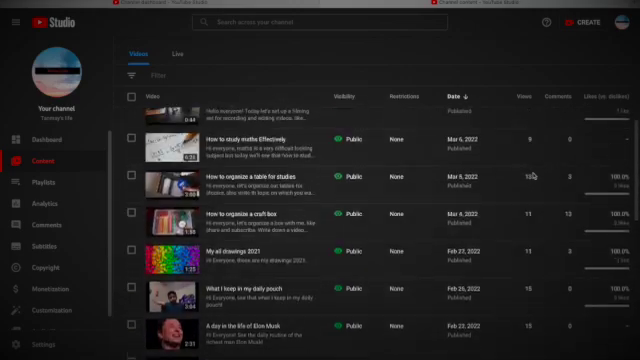
pyautogui.scroll(-3)
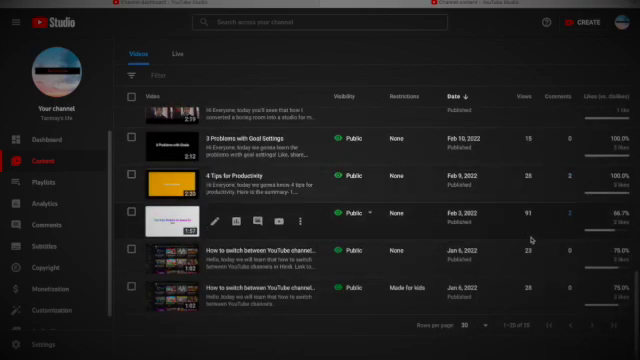
pyautogui.moveTo(528, 215)
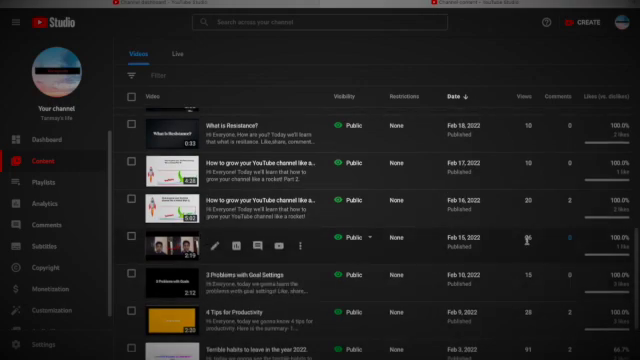
pyautogui.scroll(-3)
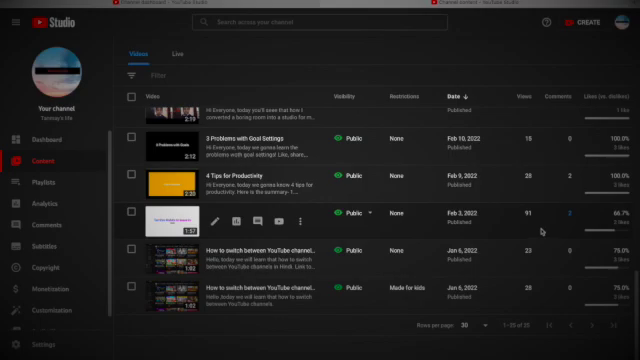
pyautogui.scroll(-3)
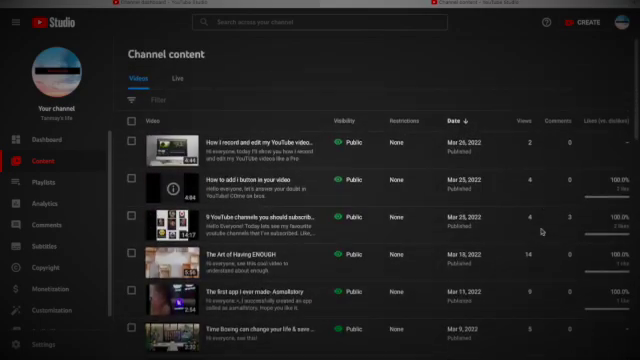
pyautogui.scroll(-3)
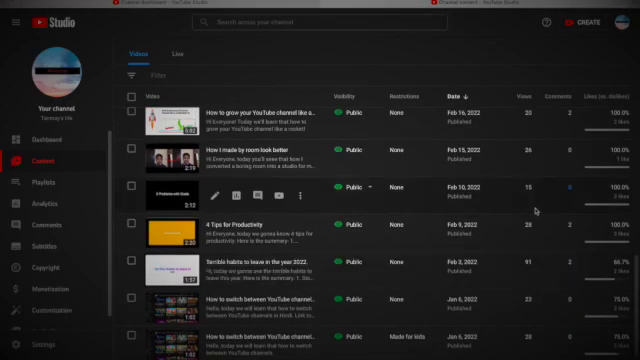
pyautogui.scroll(-3)
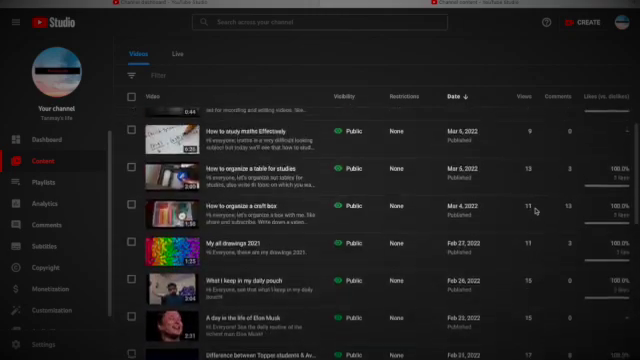
pyautogui.scroll(-3)
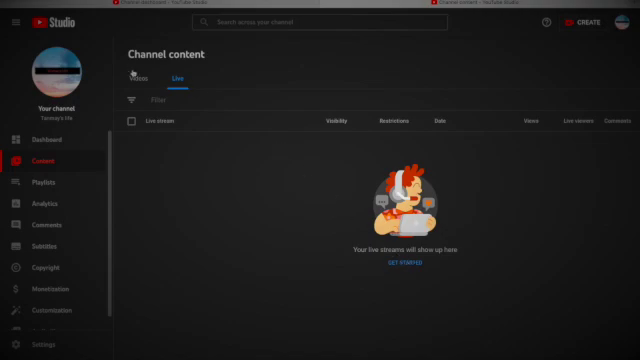
pyautogui.click(145, 76)
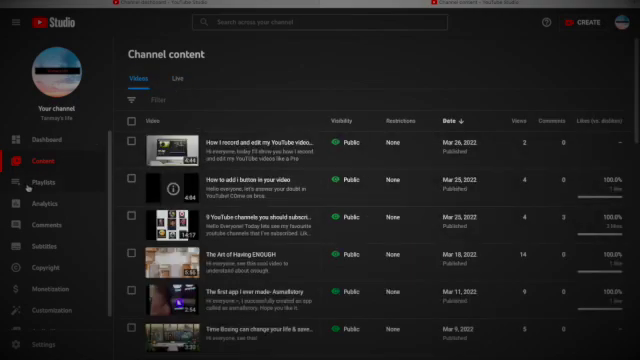
# Open Playlists and scroll through the channel's playlist list
pyautogui.click(42, 183)
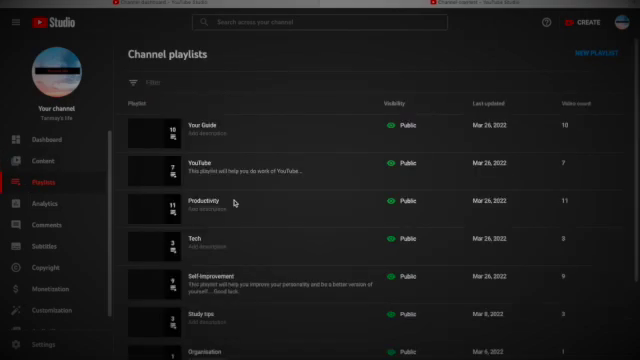
pyautogui.scroll(-3)
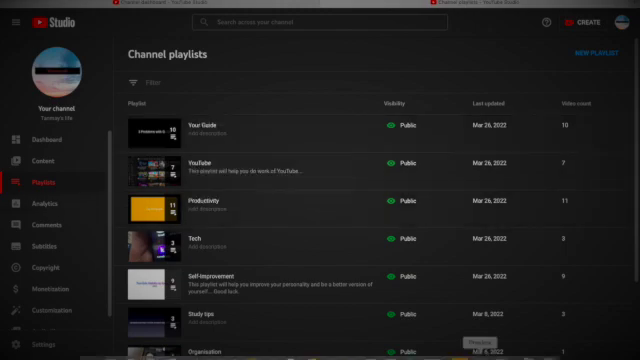
pyautogui.scroll(-3)
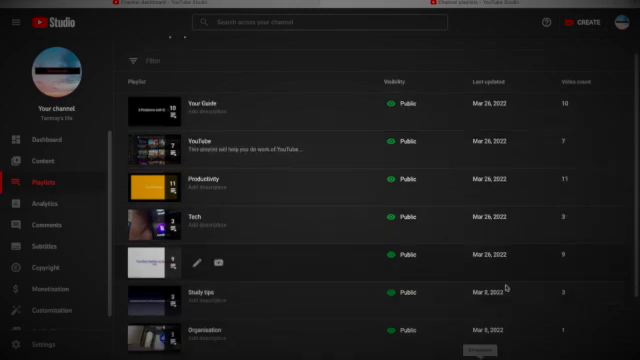
pyautogui.scroll(-3)
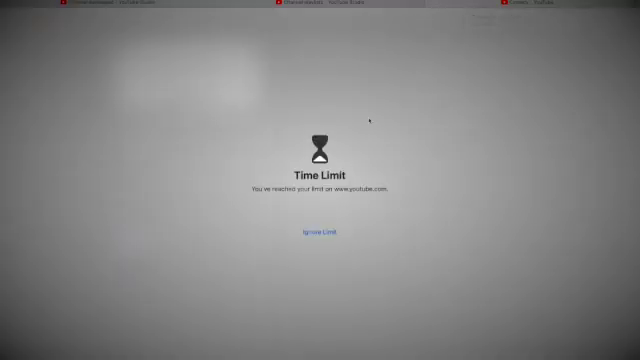
# Ignore the time limit to view the empty Comedy playlist, then close it
pyautogui.click(320, 229)
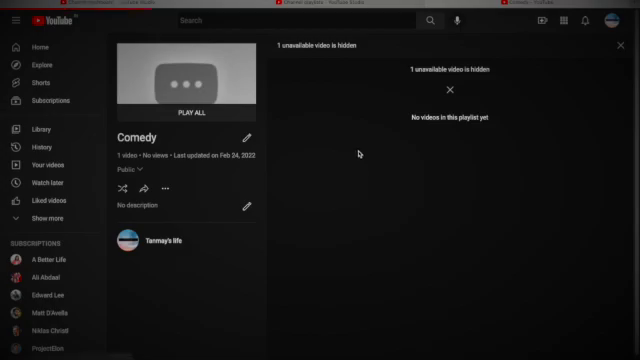
pyautogui.click(38, 127)
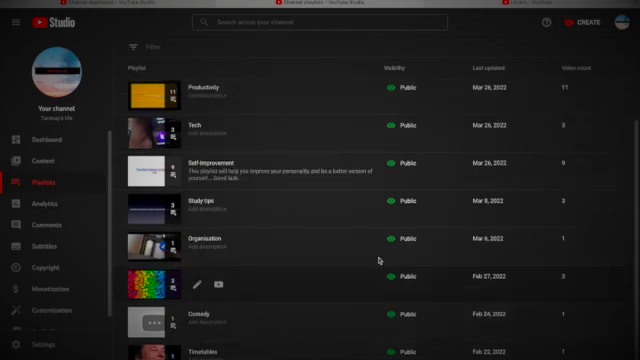
pyautogui.scroll(-3)
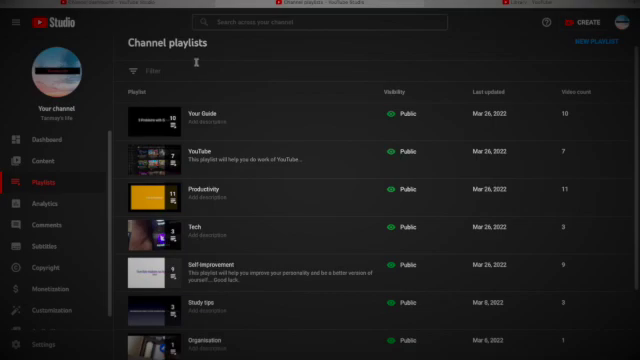
pyautogui.moveTo(205, 235)
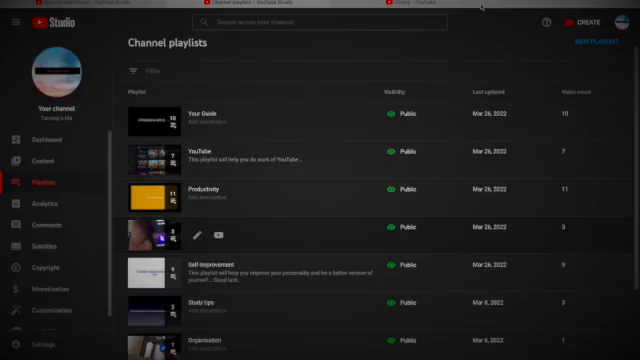
pyautogui.scroll(-3)
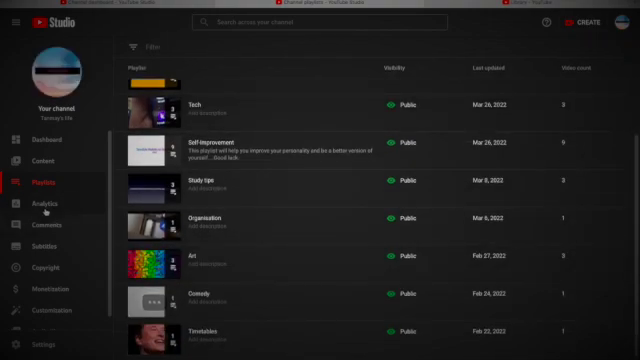
# Open the channel Analytics overview showing 213 views over the last 28 days
pyautogui.click(43, 203)
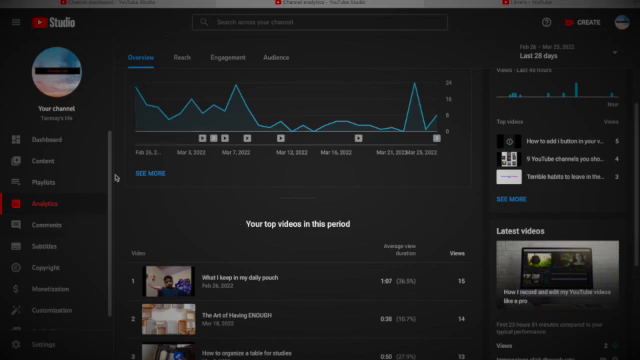
pyautogui.moveTo(207, 231)
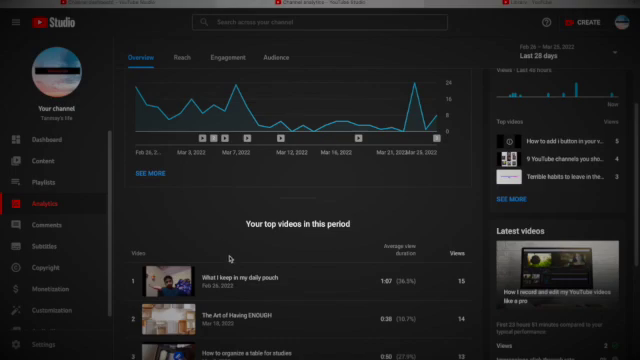
pyautogui.moveTo(258, 119)
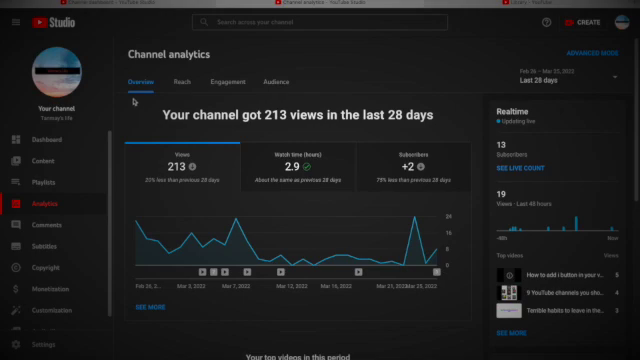
pyautogui.moveTo(170, 207)
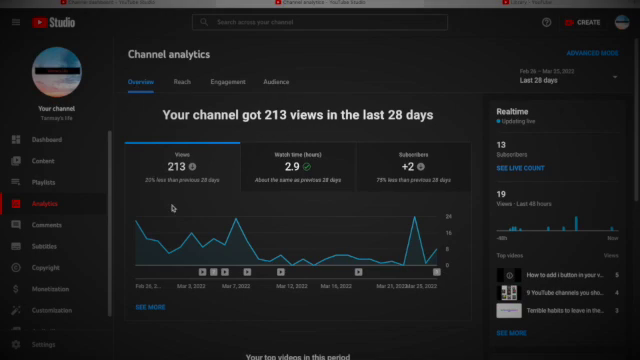
pyautogui.moveTo(150, 230)
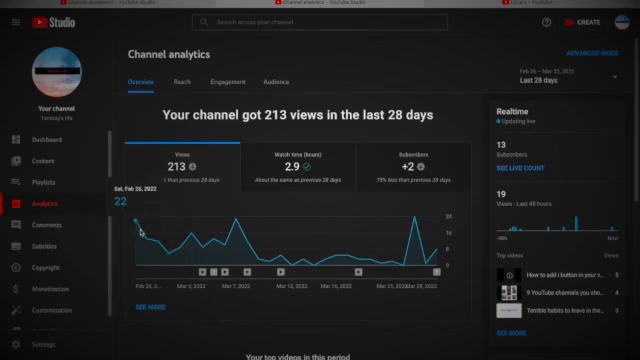
pyautogui.moveTo(148, 233)
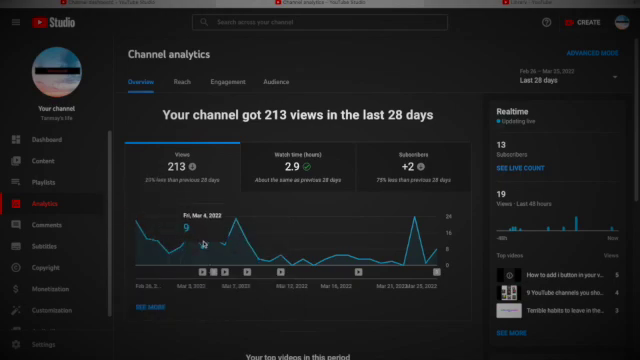
pyautogui.moveTo(255, 243)
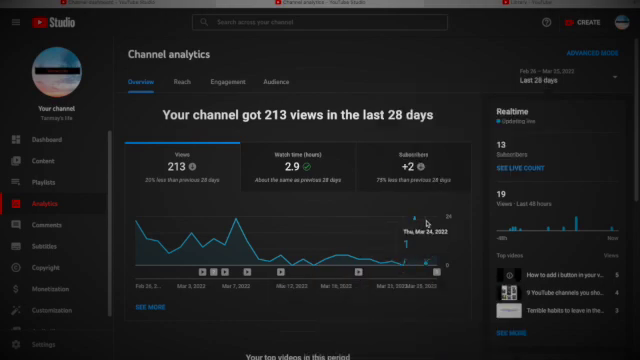
pyautogui.moveTo(437, 258)
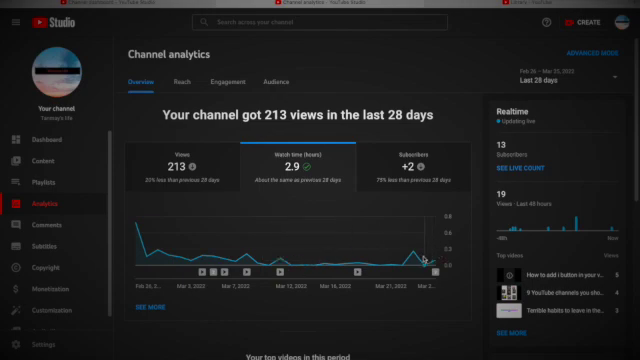
pyautogui.moveTo(204, 262)
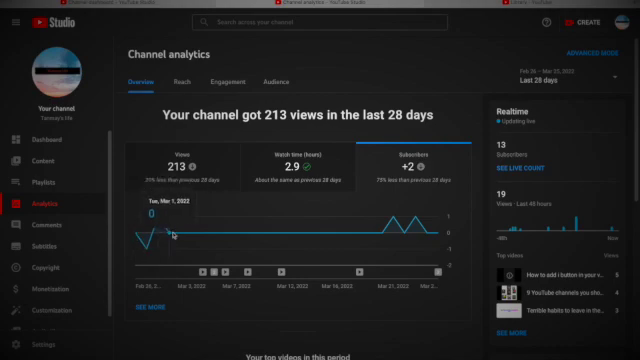
pyautogui.moveTo(398, 227)
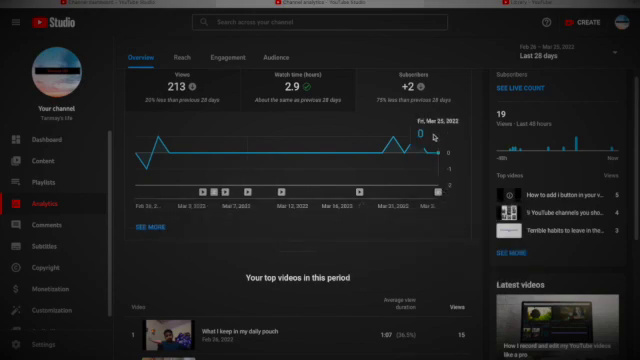
# Scroll down the analytics overview to the top videos list
pyautogui.scroll(-3)
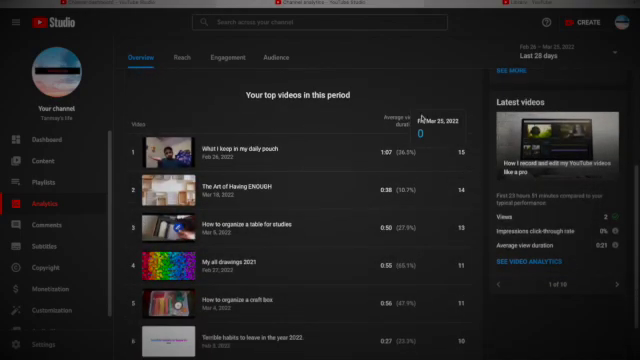
pyautogui.scroll(-3)
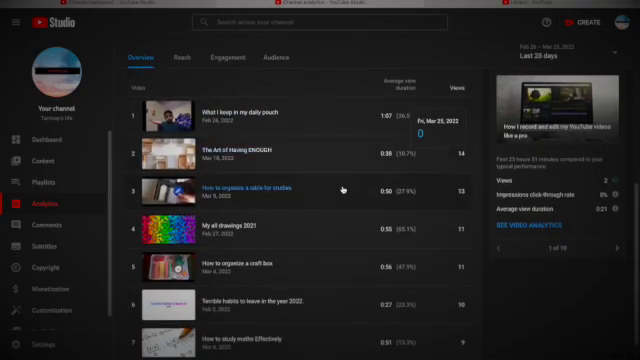
pyautogui.scroll(-3)
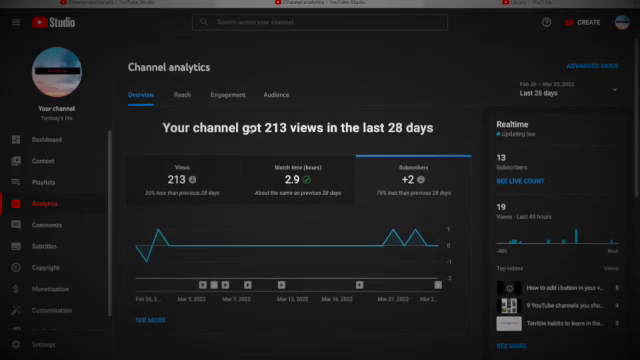
# Show the Reach tab's impressions, click-through rate, views and unique viewers for 28 days
pyautogui.click(183, 95)
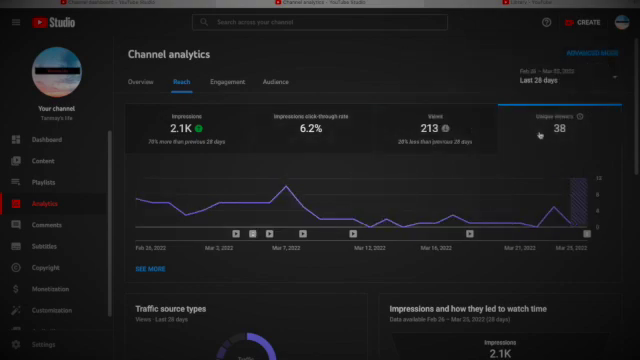
pyautogui.scroll(-3)
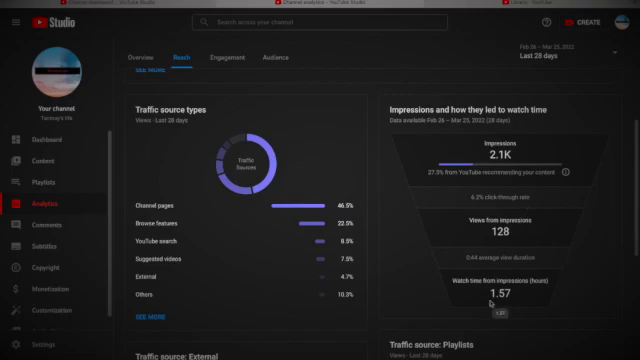
# Scroll through the Traffic source types, External, Suggested videos and YouTube search reports
pyautogui.scroll(-3)
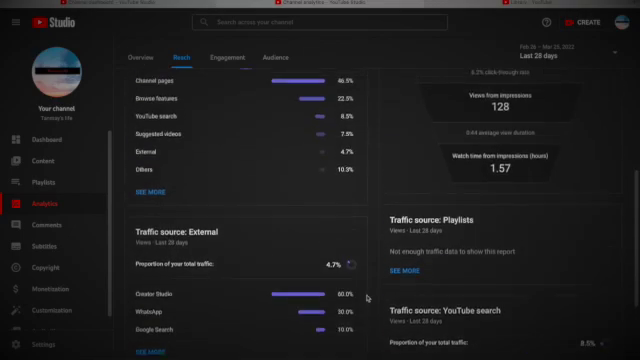
pyautogui.scroll(-3)
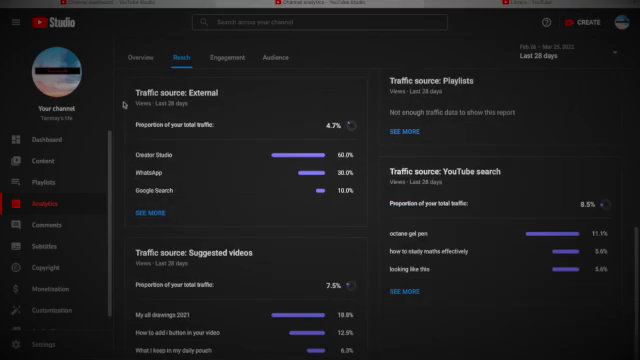
pyautogui.moveTo(231, 134)
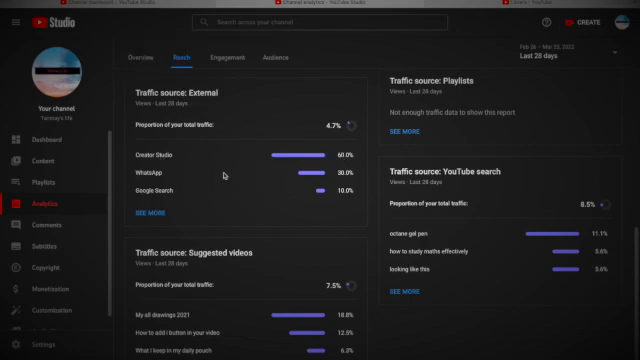
pyautogui.scroll(-3)
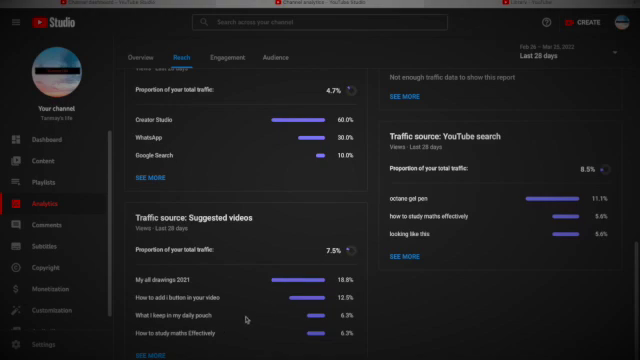
pyautogui.moveTo(277, 276)
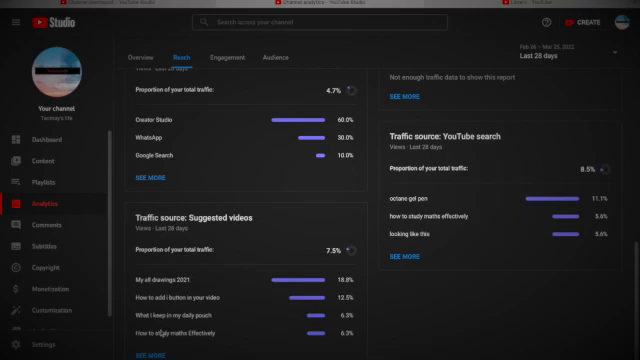
pyautogui.scroll(3)
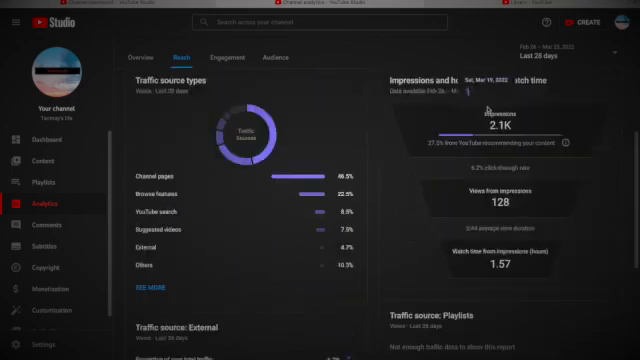
pyautogui.scroll(-3)
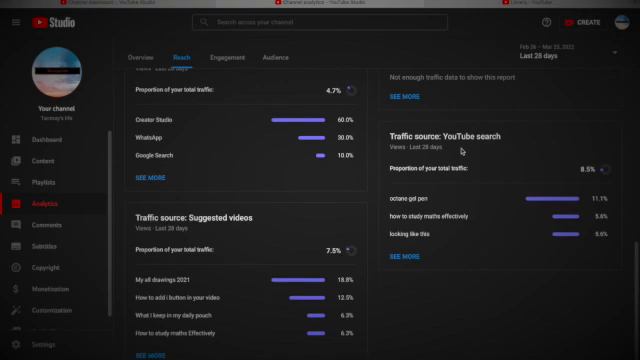
pyautogui.moveTo(516, 213)
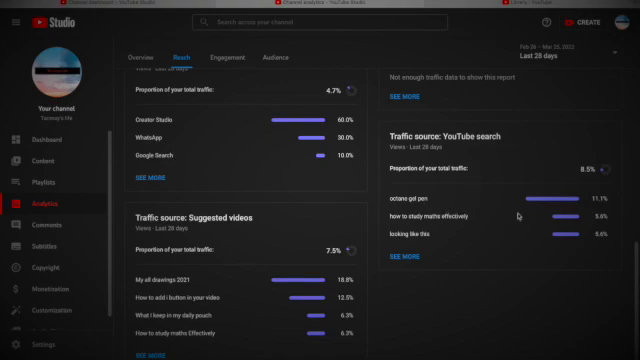
pyautogui.moveTo(512, 214)
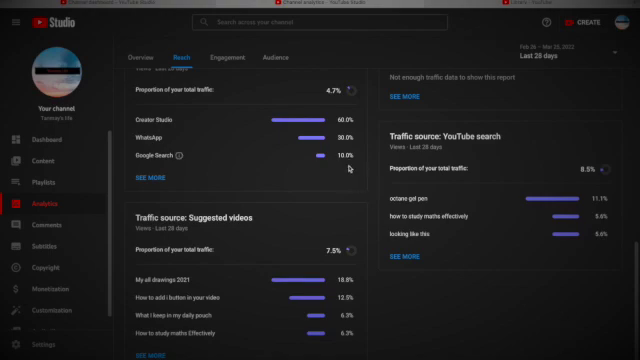
pyautogui.moveTo(502, 211)
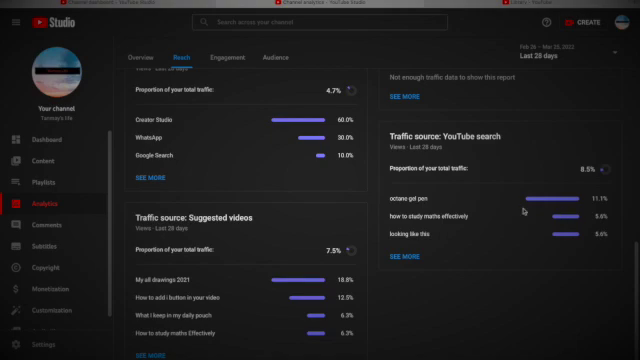
pyautogui.scroll(3)
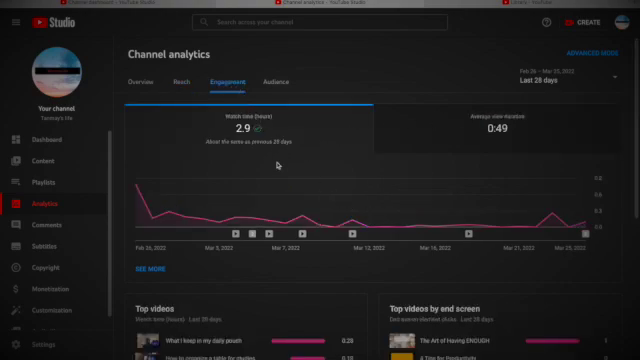
pyautogui.moveTo(348, 266)
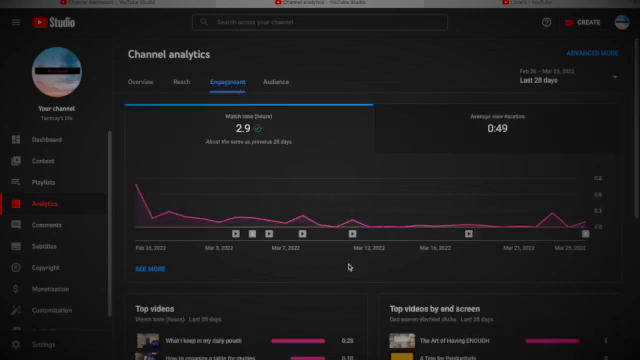
# Scroll down to the Top videos and Top videos by end screen reports in Engagement
pyautogui.scroll(-3)
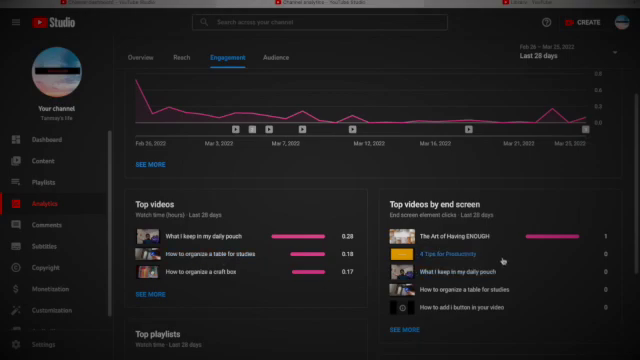
pyautogui.scroll(-3)
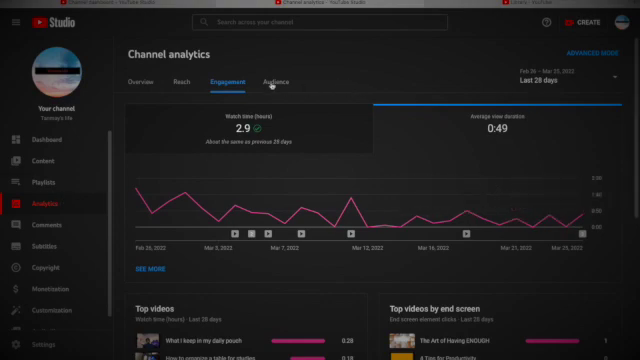
pyautogui.click(272, 82)
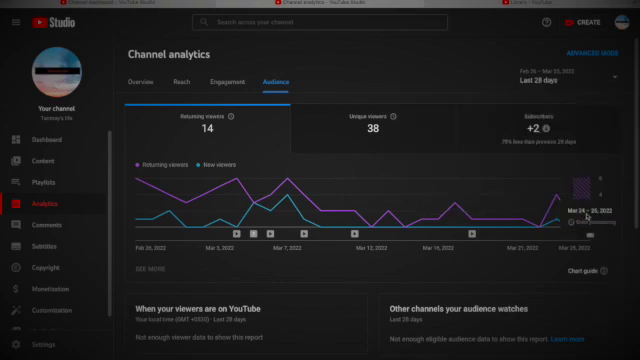
pyautogui.moveTo(575, 210)
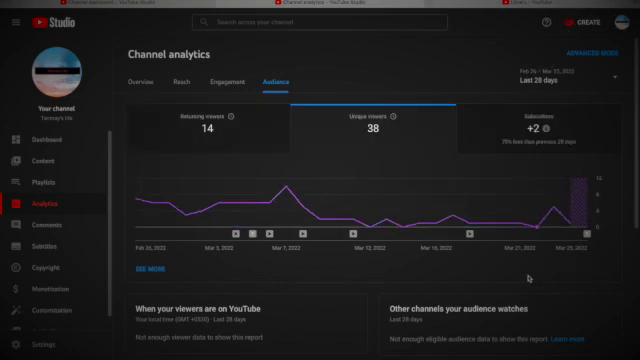
pyautogui.scroll(-3)
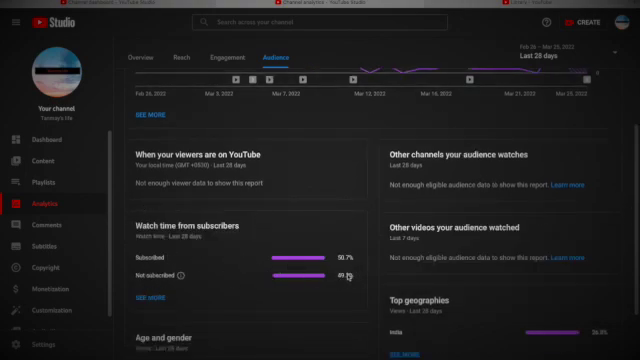
pyautogui.scroll(3)
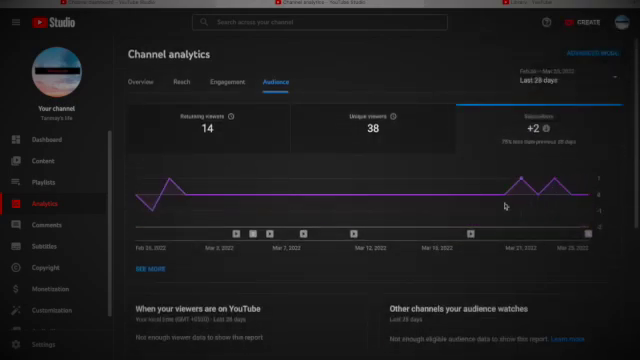
pyautogui.scroll(-3)
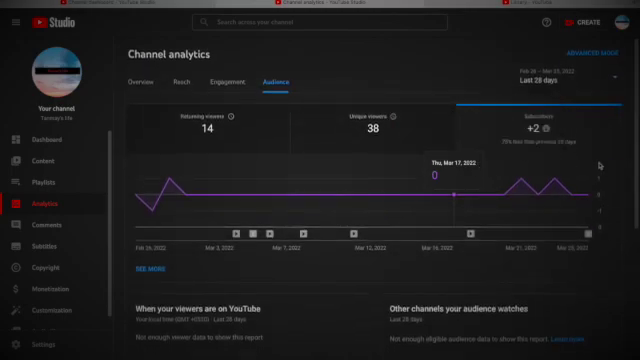
pyautogui.scroll(-3)
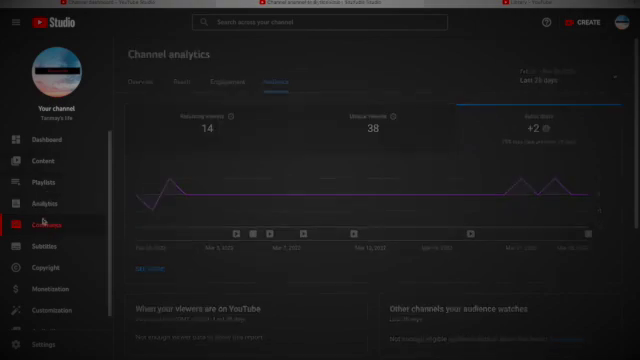
# Open channel Comments and switch to the Held for review tab
pyautogui.click(48, 223)
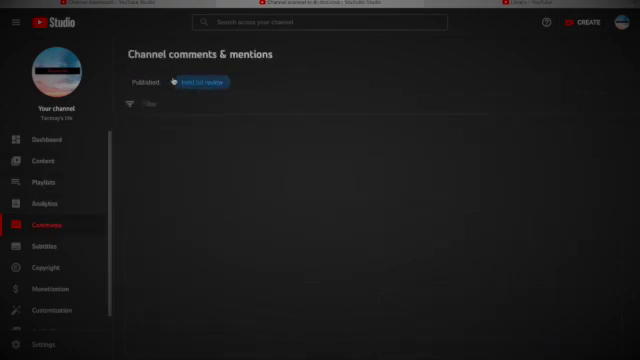
pyautogui.click(201, 82)
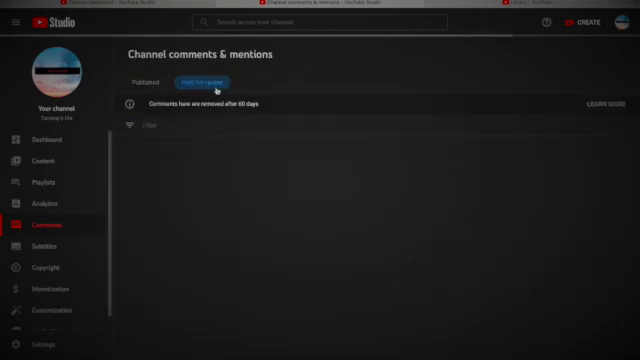
pyautogui.click(200, 84)
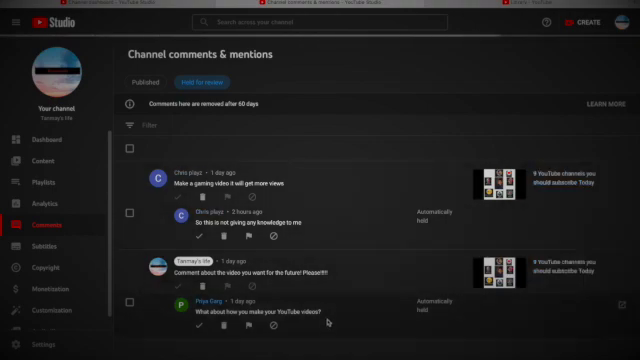
pyautogui.moveTo(394, 350)
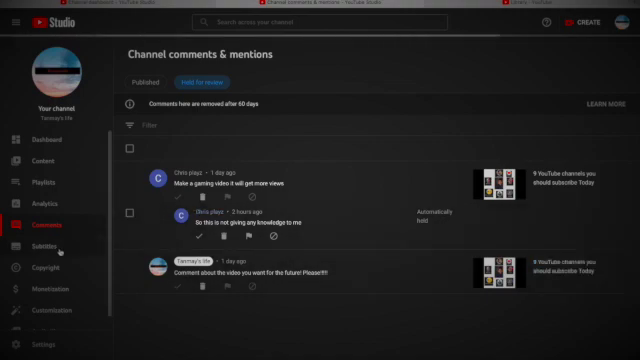
# View channel subtitles under the Drafts and Published tabs, then go to Monetization
pyautogui.click(45, 246)
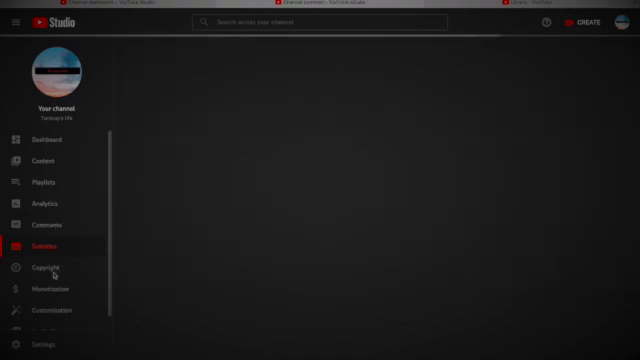
pyautogui.click(46, 246)
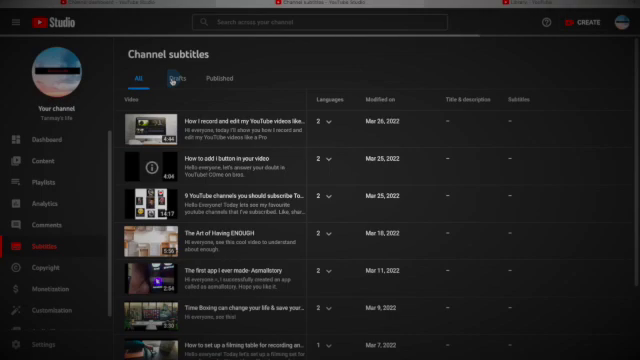
pyautogui.click(178, 78)
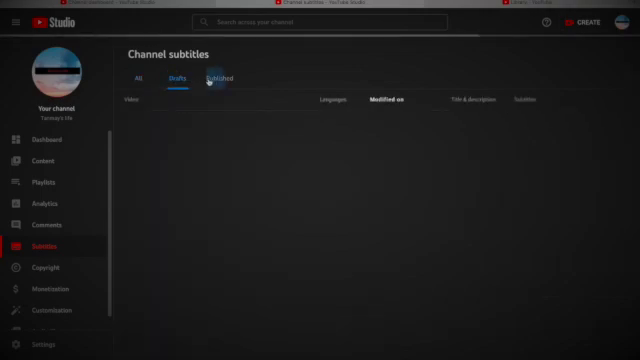
pyautogui.click(213, 78)
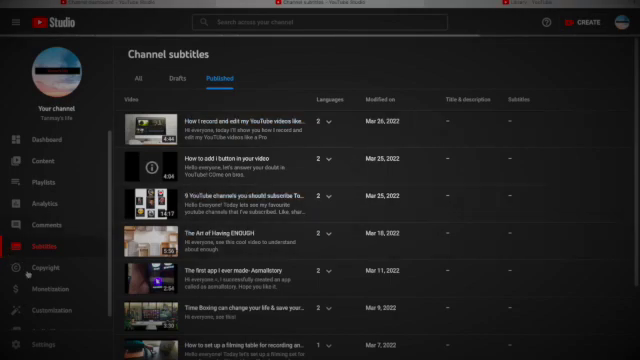
pyautogui.click(48, 267)
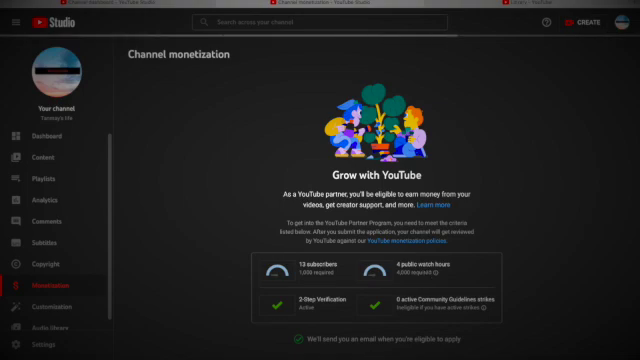
pyautogui.moveTo(172, 196)
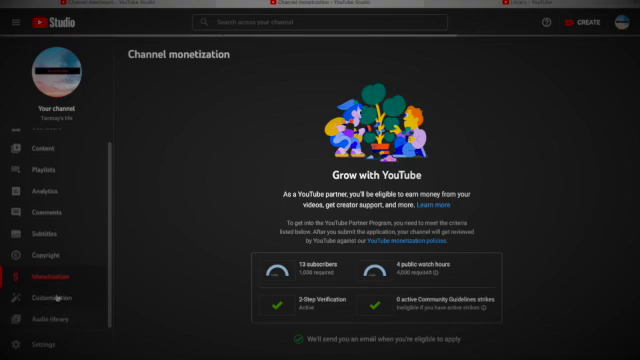
# Review the Customization layout's channel trailer and Uploads section, then go to Audio library
pyautogui.click(55, 306)
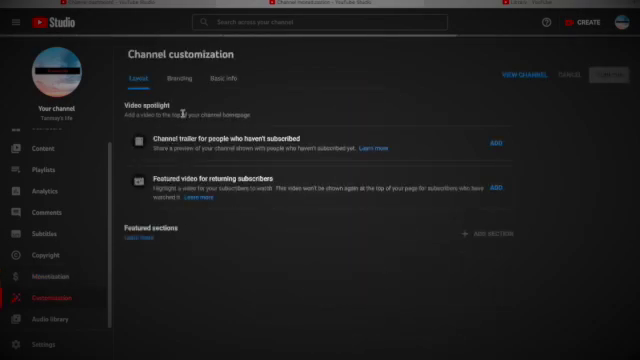
pyautogui.click(491, 139)
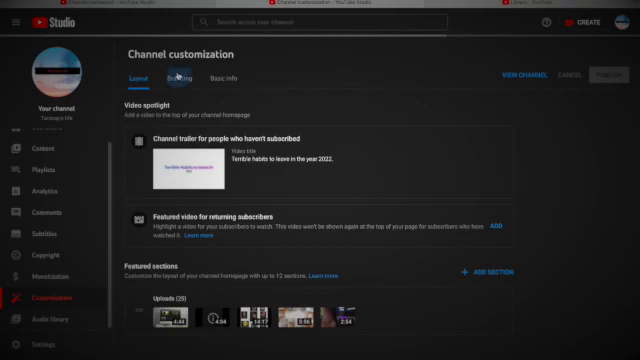
pyautogui.click(203, 78)
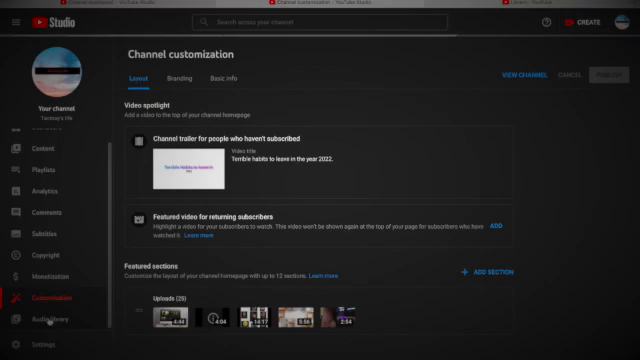
pyautogui.click(50, 318)
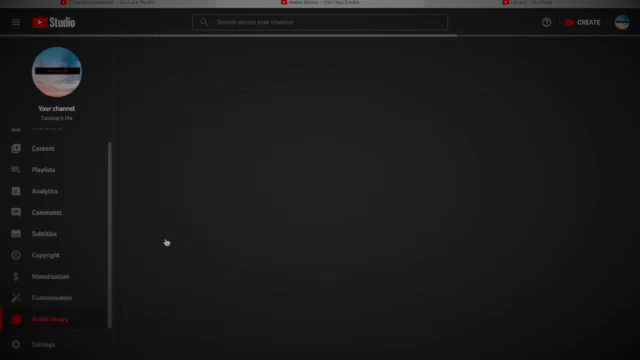
# View the Free music tracks, then bring up Settings on the channel's basic info
pyautogui.click(52, 318)
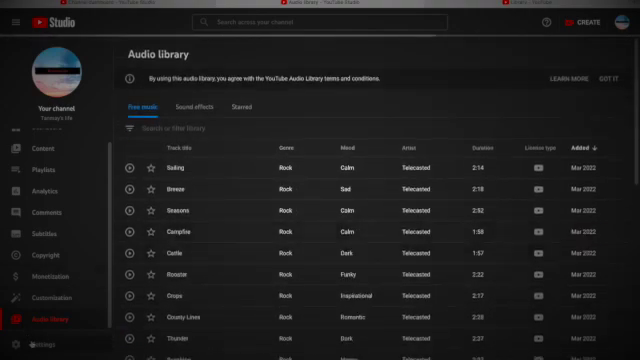
pyautogui.click(38, 347)
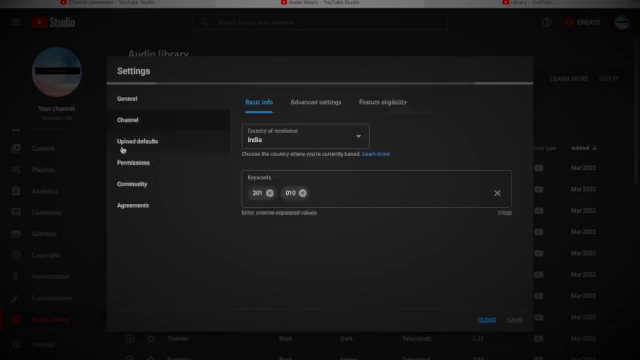
# View the Upload defaults and Permissions sections of the Settings dialog
pyautogui.click(137, 140)
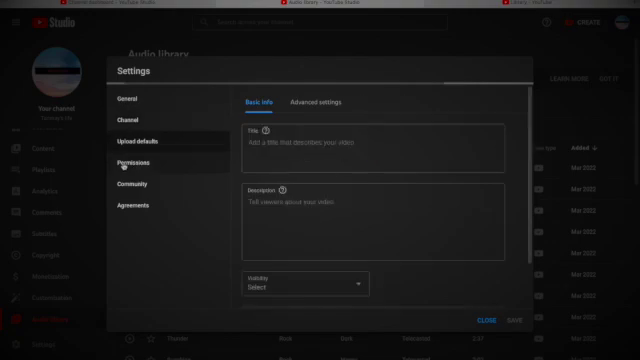
pyautogui.click(128, 158)
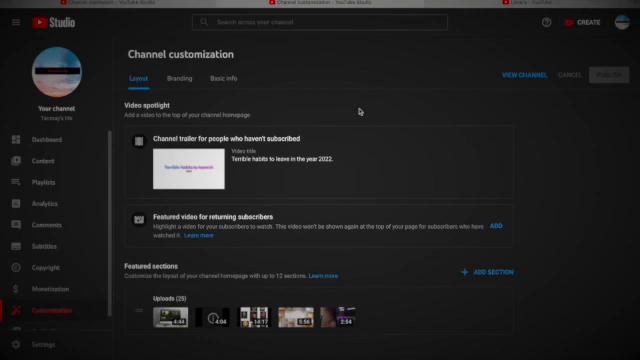
pyautogui.moveTo(460, 160)
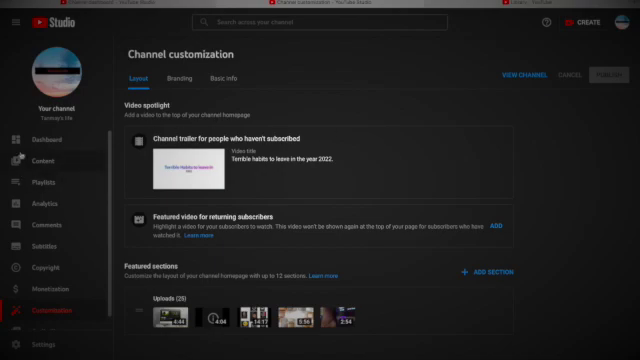
# Return to the channel Dashboard from the left sidebar
pyautogui.click(43, 140)
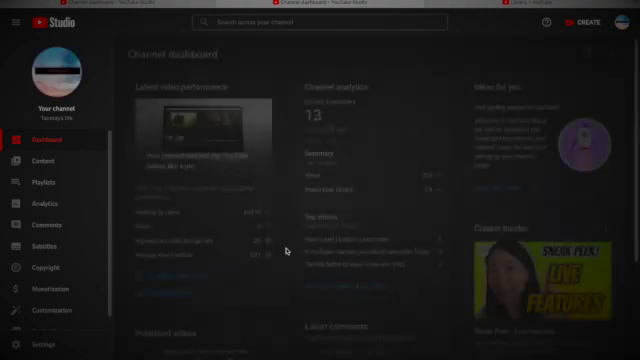